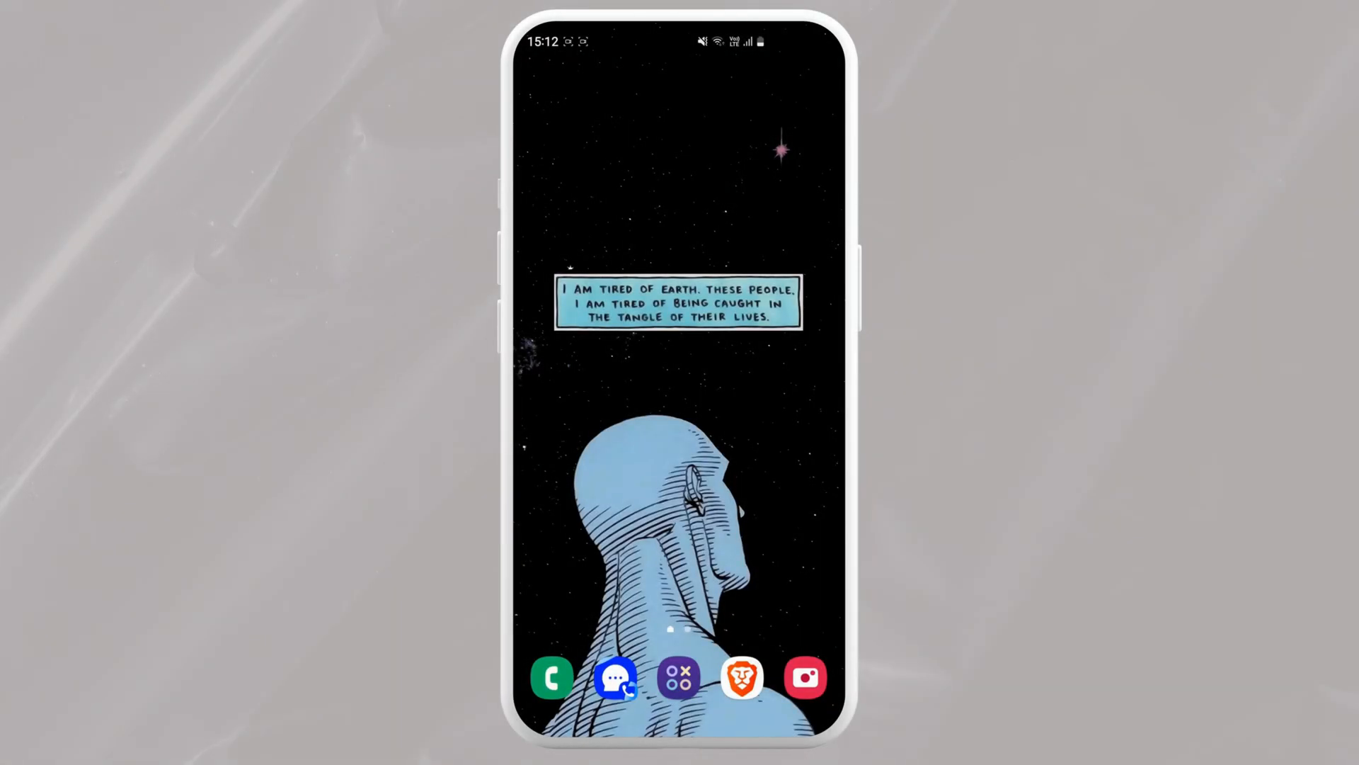
Swipe up from the home screen to reveal the installed apps grid
scroll("up", 3)
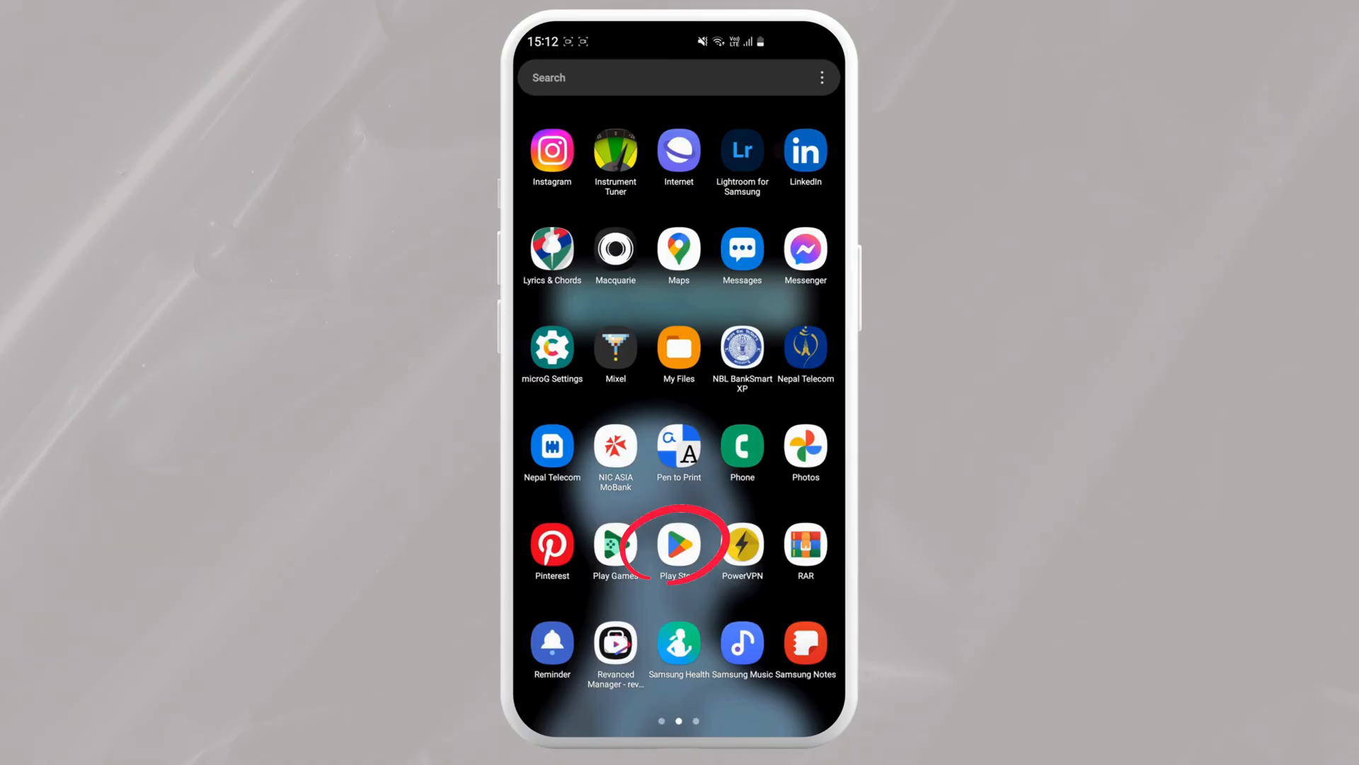
Search the Play Store for 'my allied bank' and open the myABL listing
left_click(679, 543)
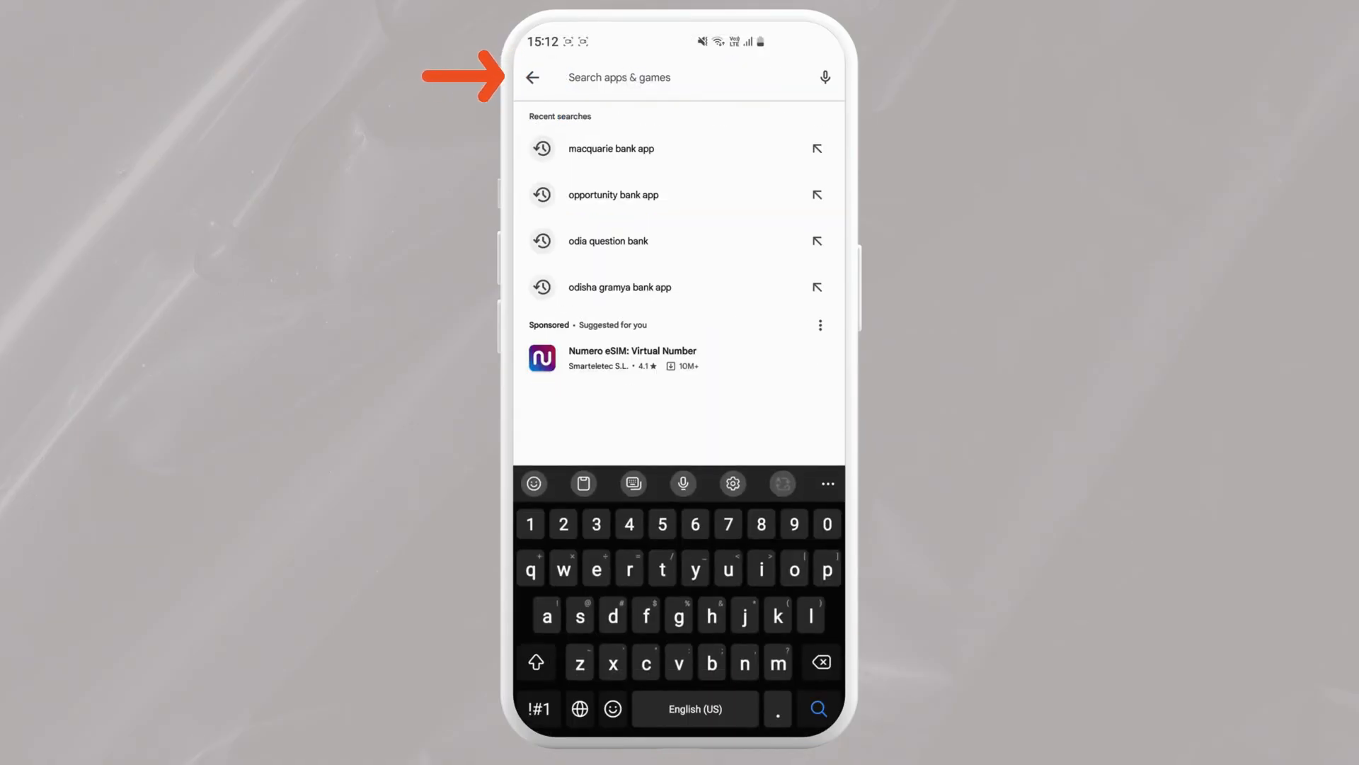
type("mu")
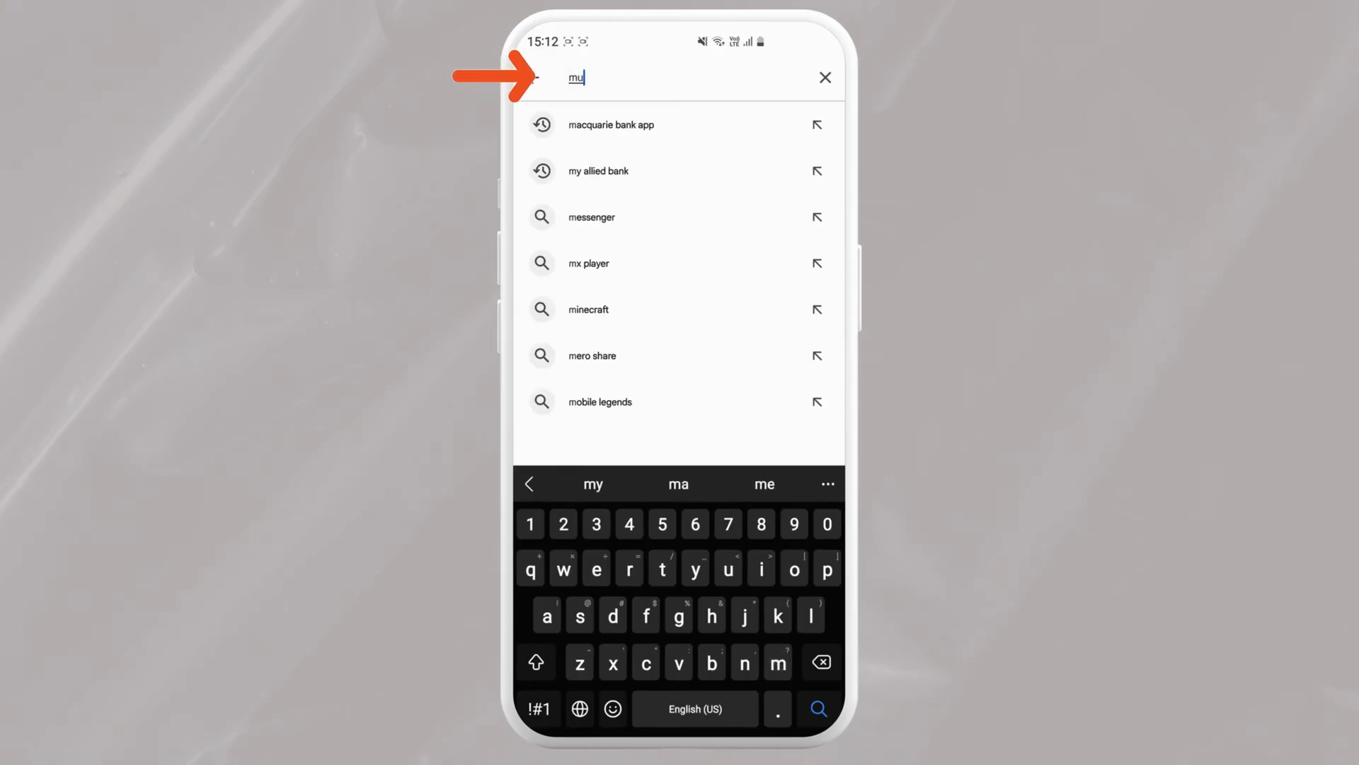
key("Backspace")
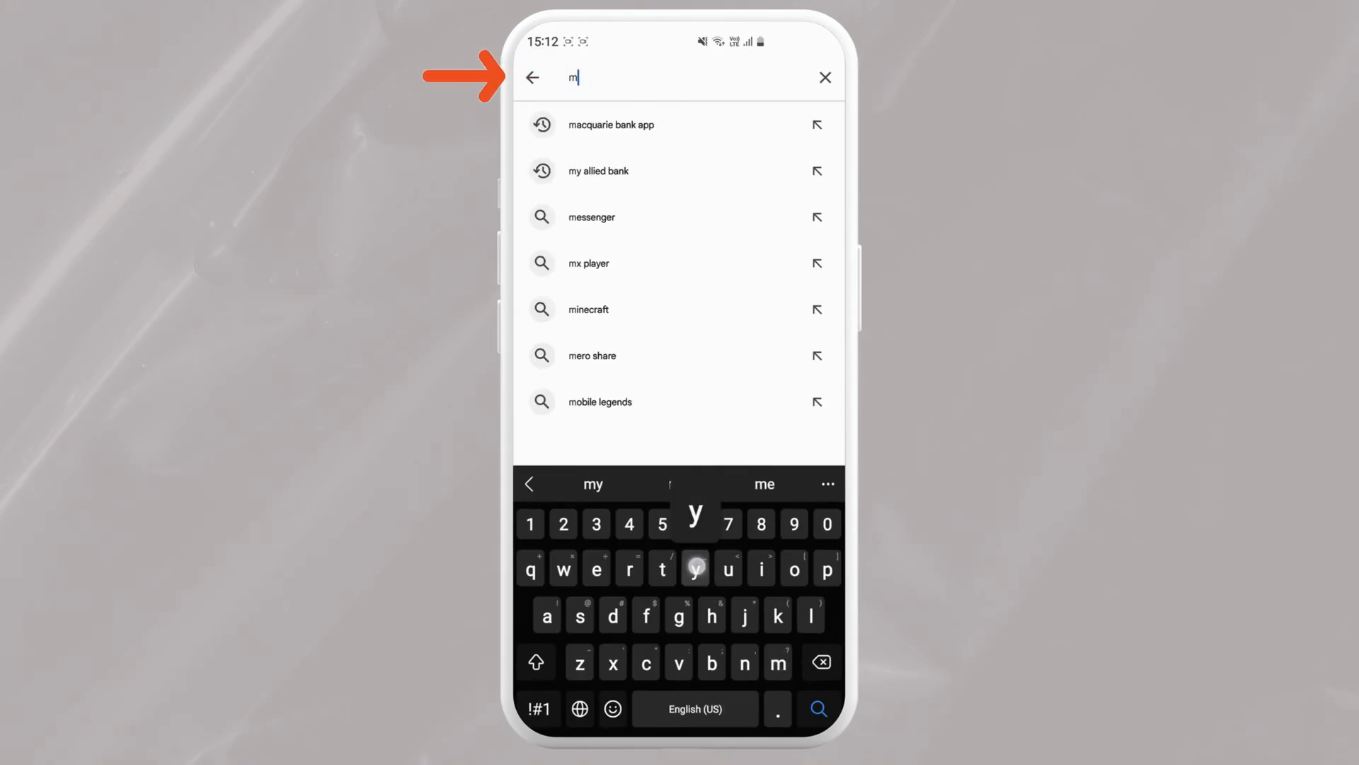
left_click(599, 171)
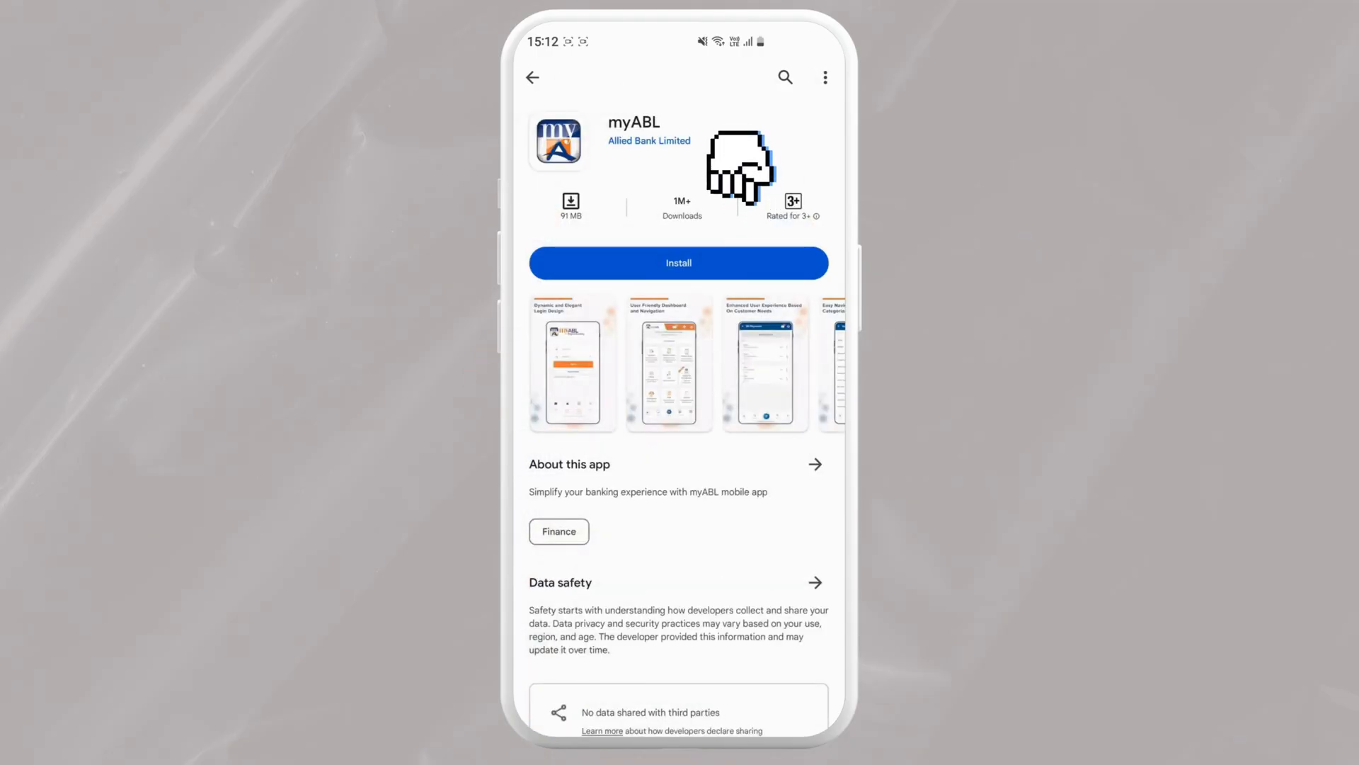
Install myABL by Allied Bank Limited, then launch it
left_click(679, 262)
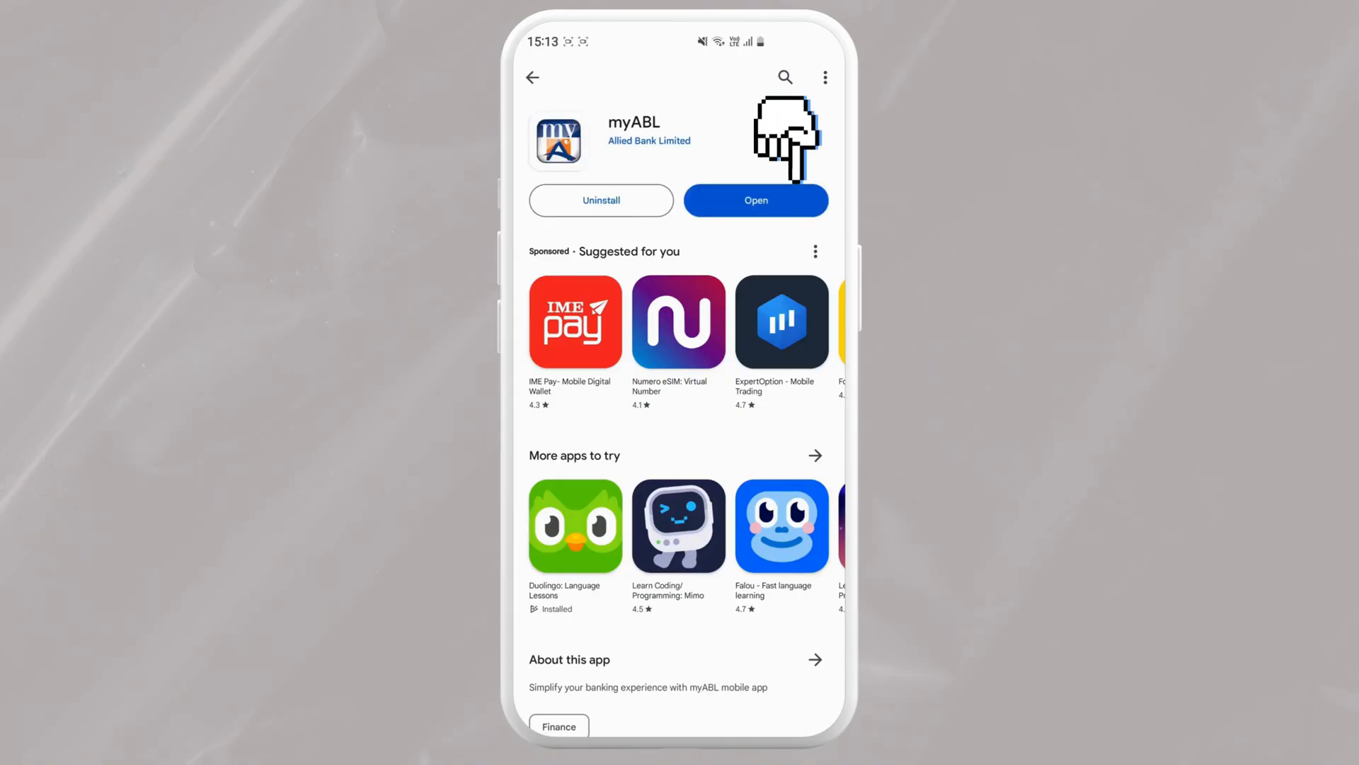
left_click(755, 201)
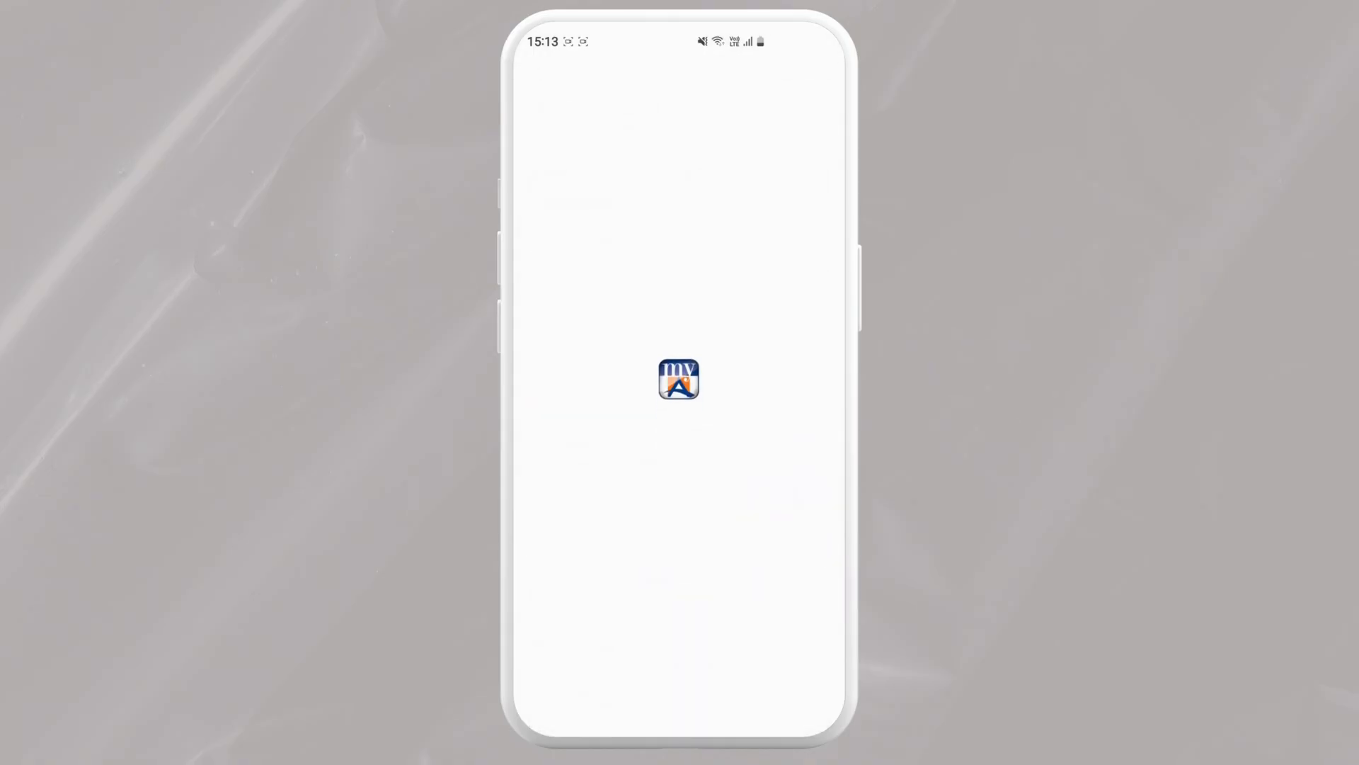